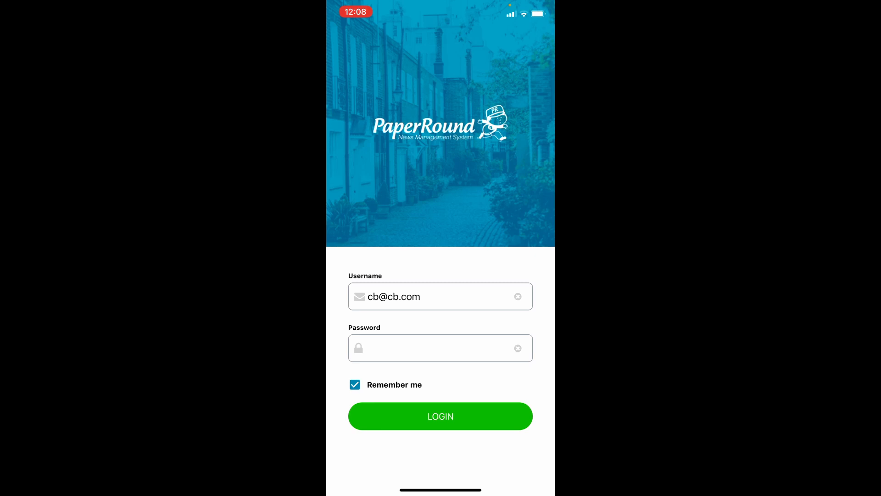
# - Log in and continue with the Fri 05 Nov 2021 (Morning) dataset and the Round For App round
pyautogui.click(440, 416)
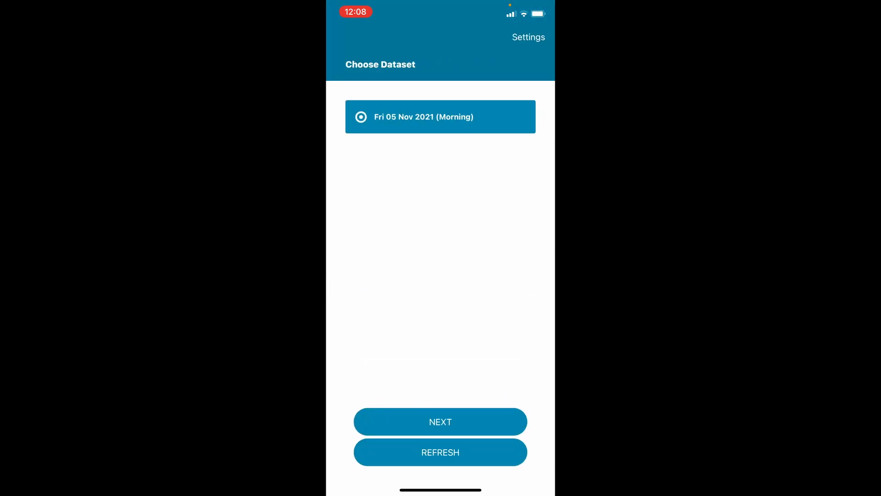
pyautogui.click(440, 421)
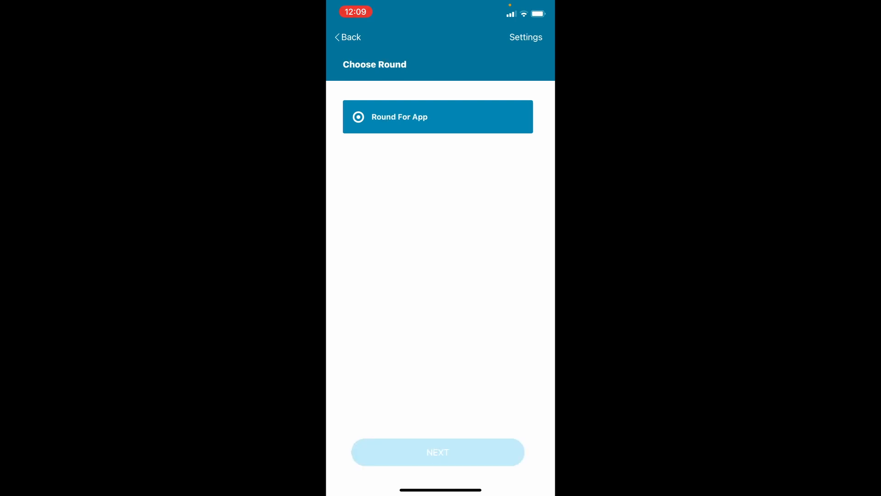
pyautogui.click(439, 452)
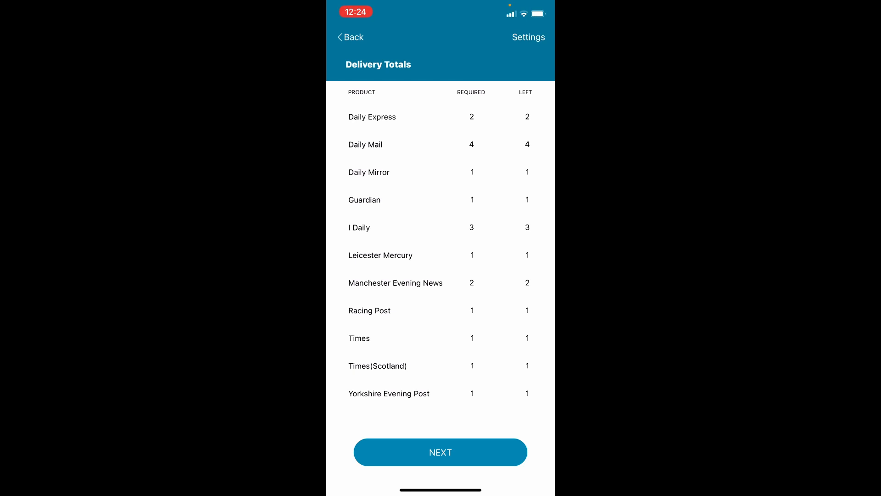
# - Proceed to the drop list, check the All and Incomplete views, and return to To deliver
pyautogui.click(439, 451)
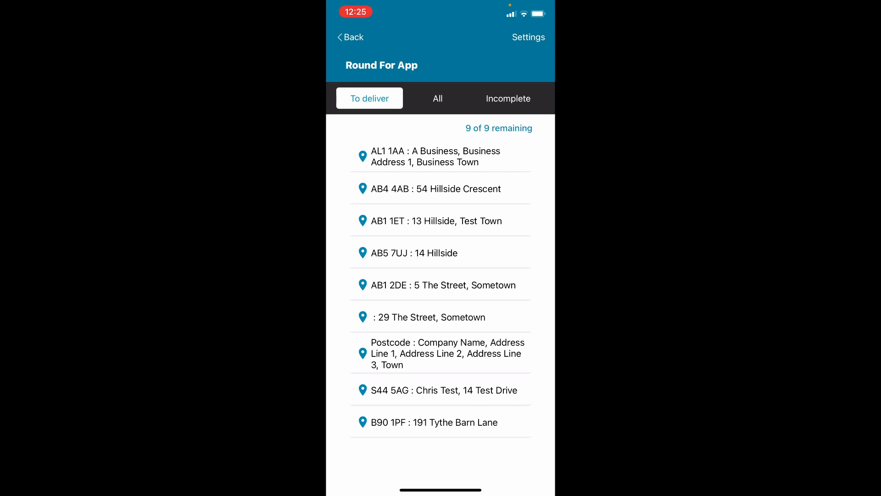
pyautogui.click(437, 99)
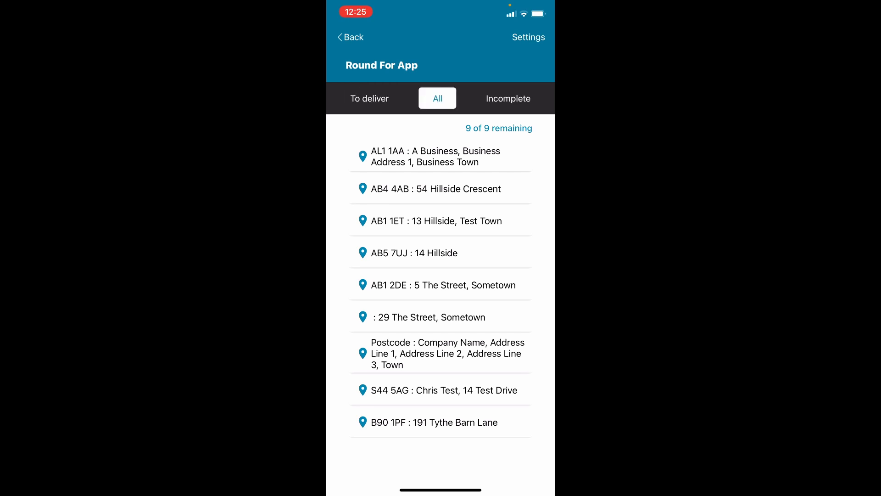
pyautogui.click(507, 99)
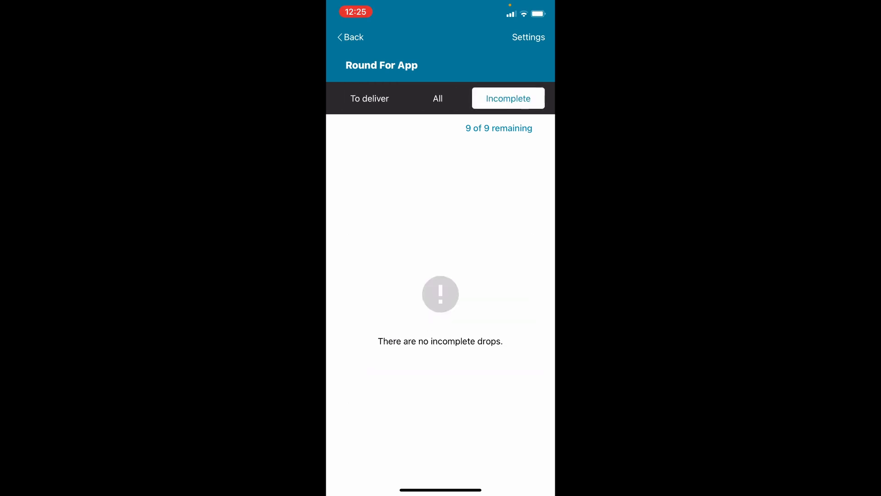
pyautogui.click(369, 98)
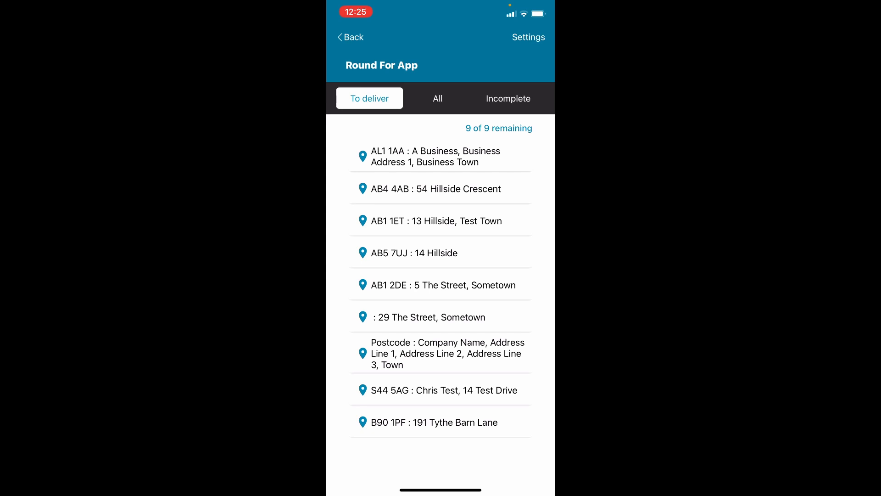
pyautogui.click(440, 156)
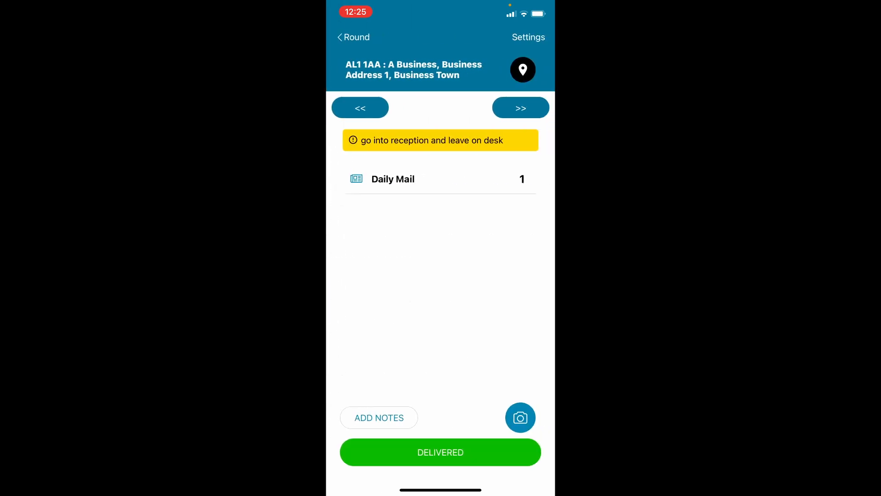
pyautogui.click(519, 107)
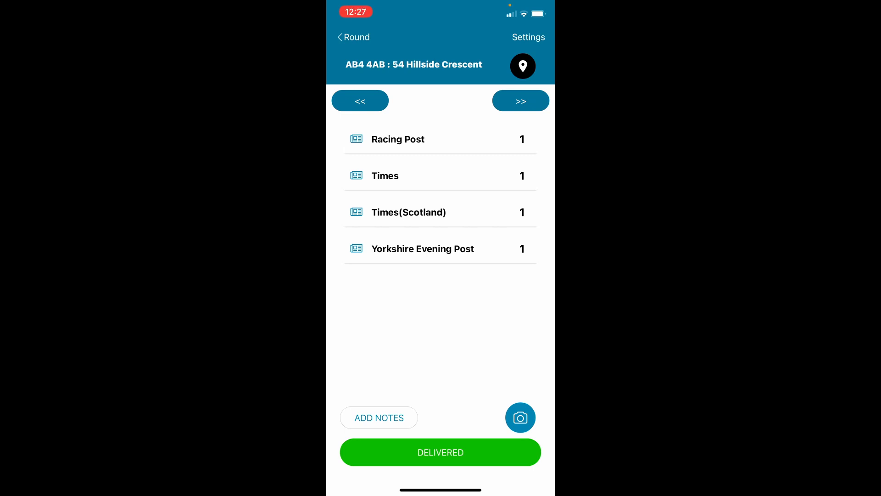
pyautogui.click(522, 66)
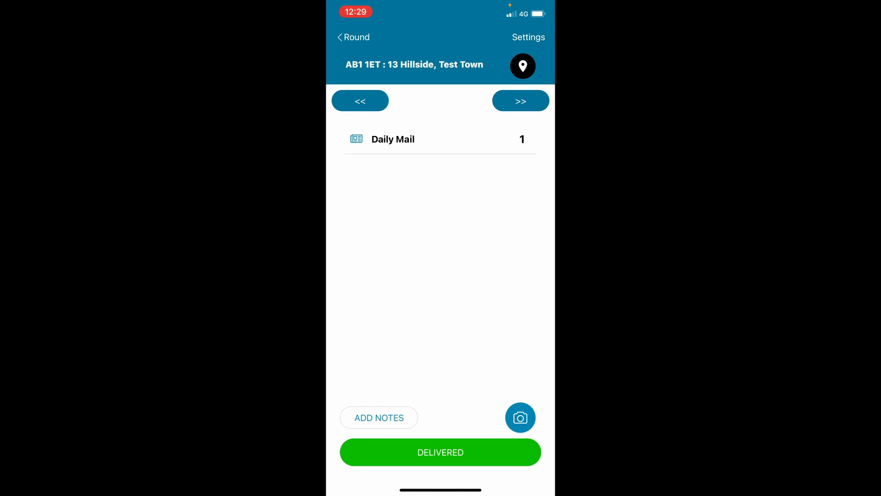
pyautogui.click(519, 417)
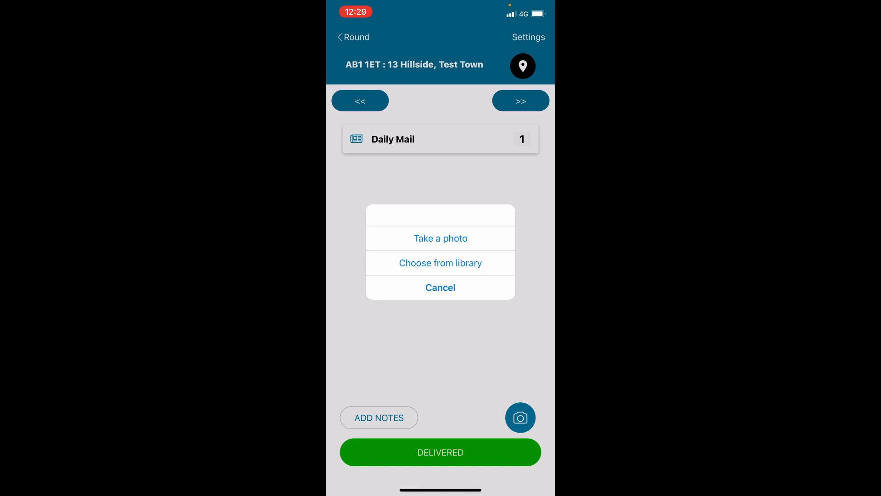
pyautogui.click(439, 237)
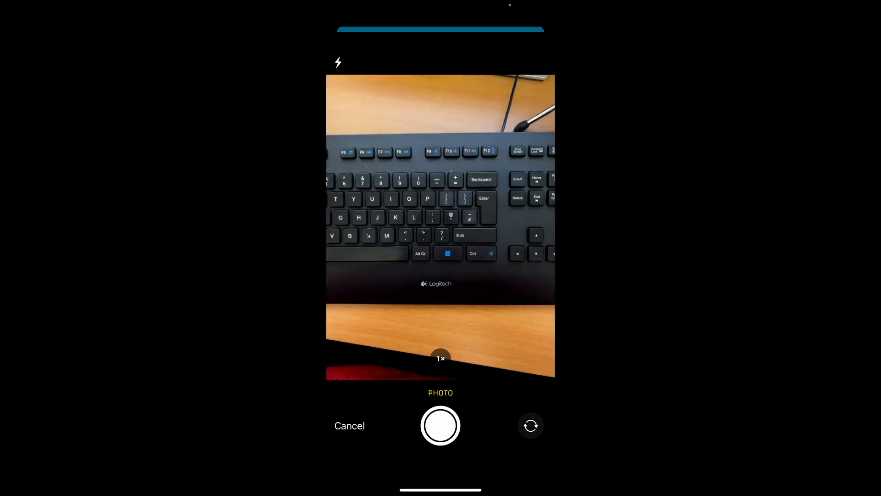
pyautogui.click(441, 425)
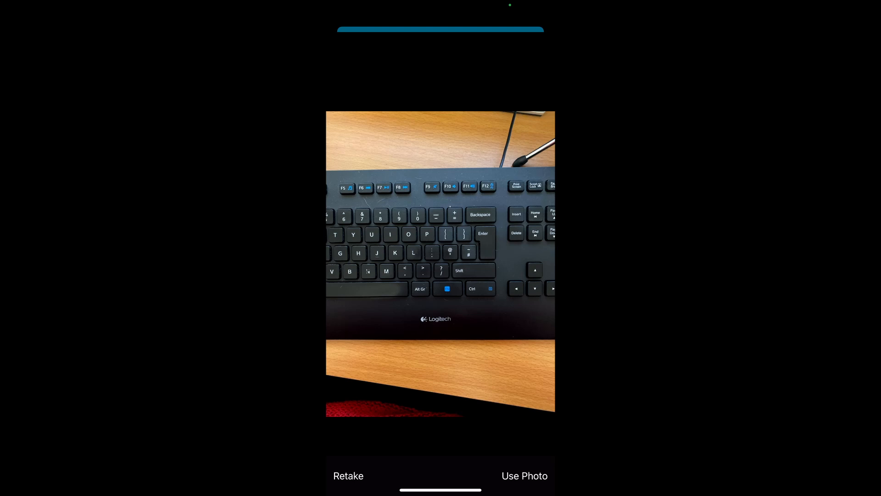
pyautogui.click(524, 476)
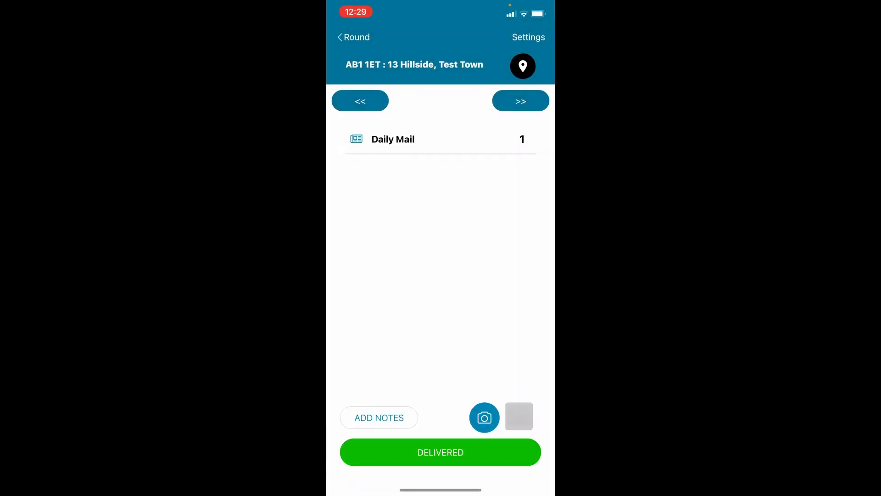
pyautogui.click(483, 416)
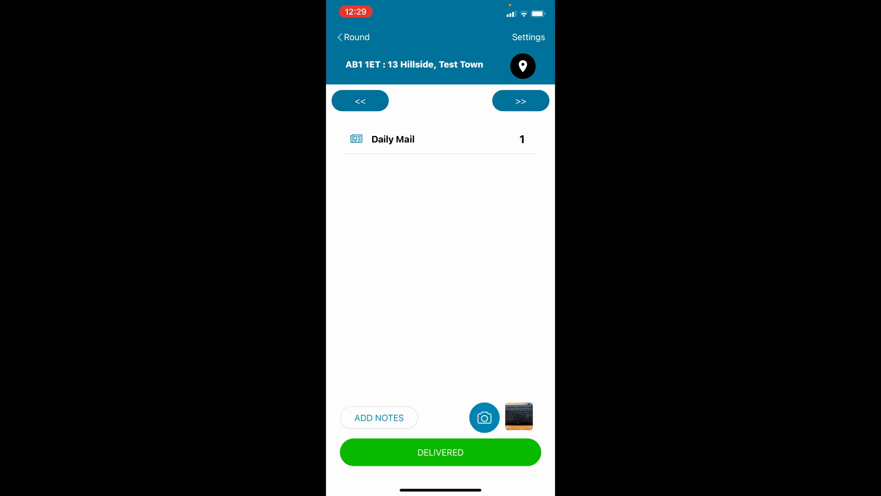
pyautogui.click(519, 101)
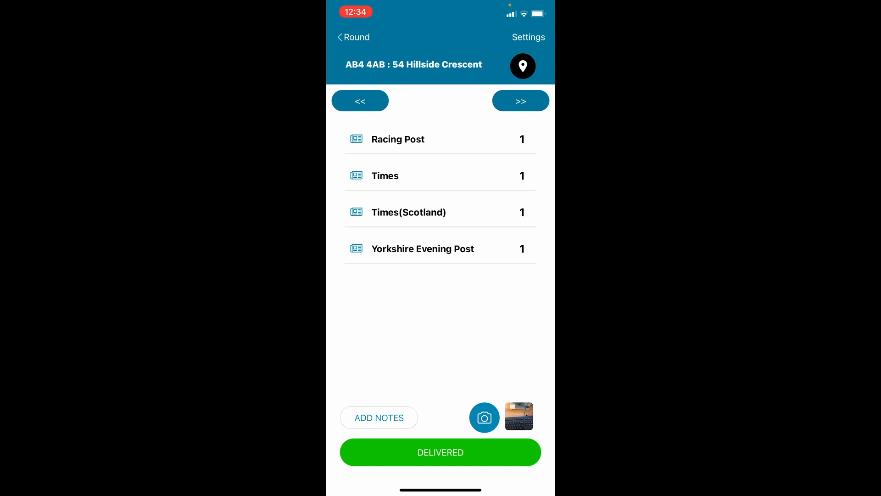
# - Mark Racing Post as Missing with the note 'Ran out' and save it
pyautogui.click(397, 139)
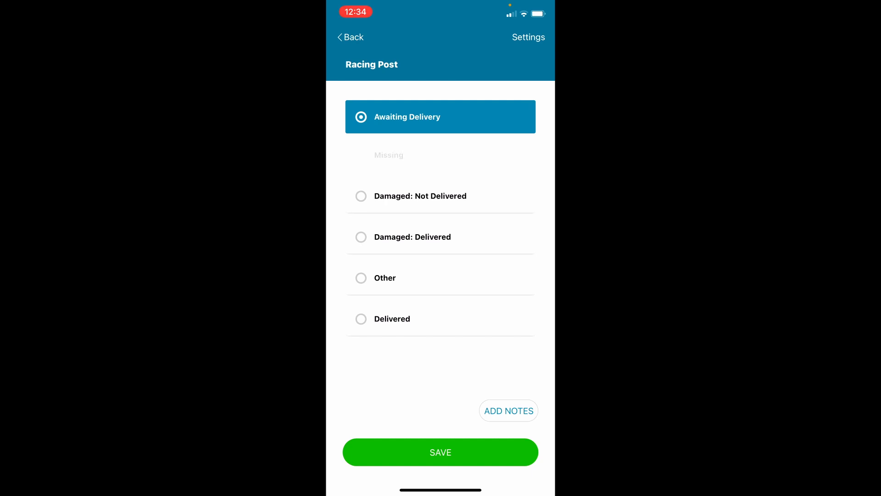
pyautogui.click(439, 157)
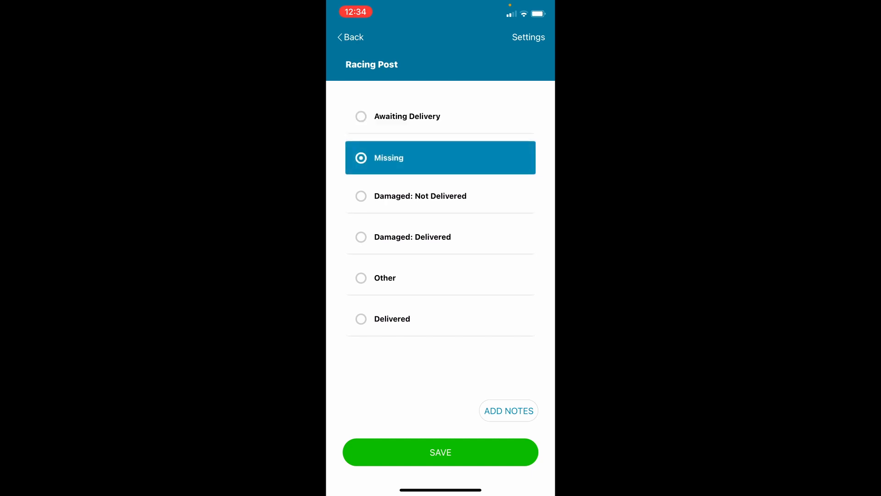
pyautogui.click(507, 410)
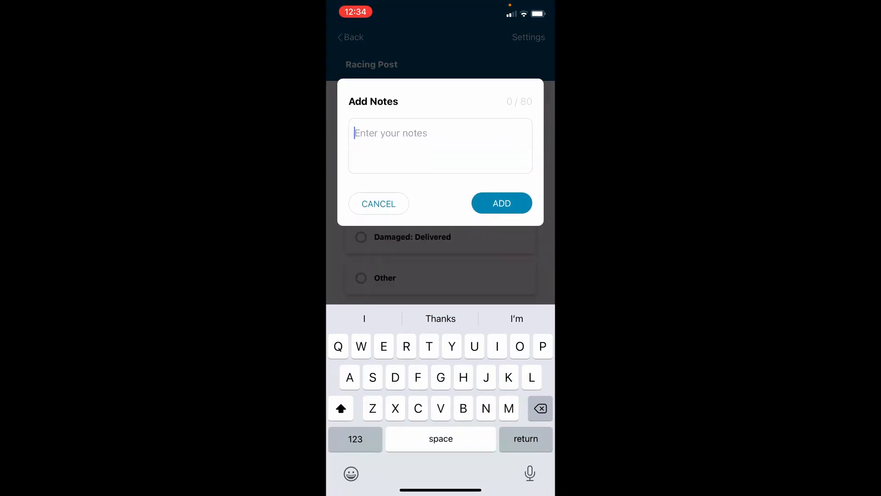
pyautogui.write('Ran')
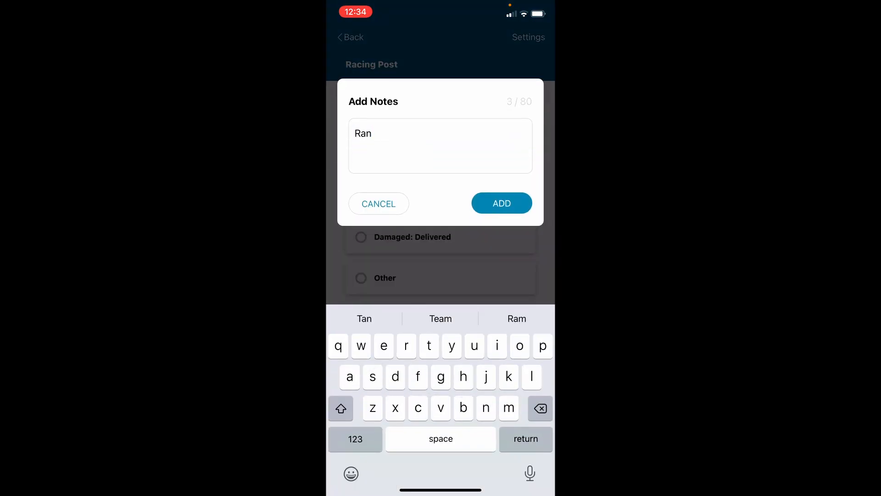
pyautogui.write('out')
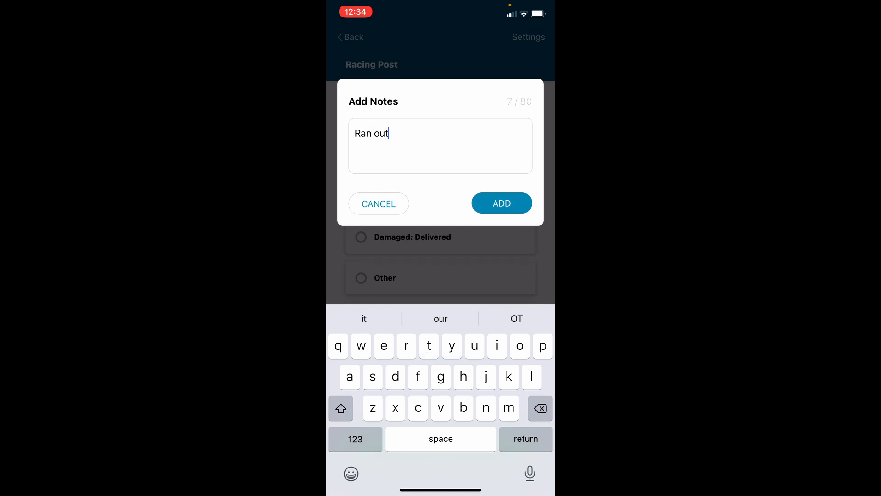
pyautogui.click(501, 202)
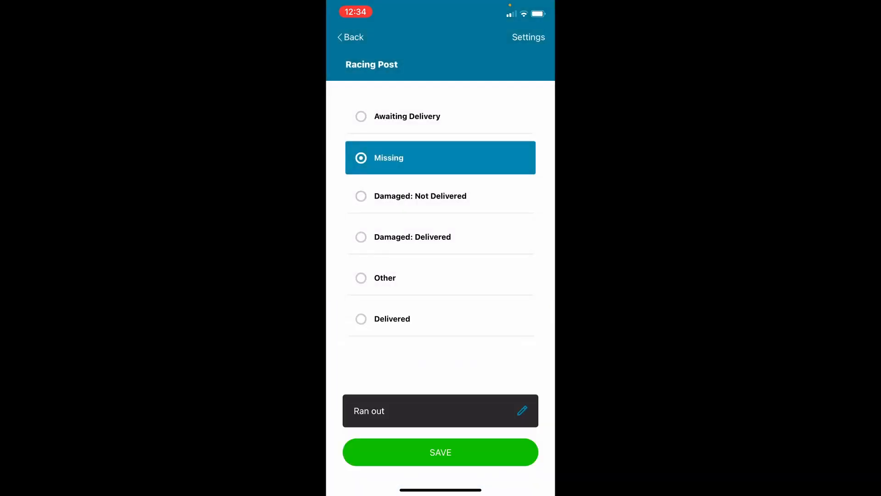
pyautogui.click(440, 451)
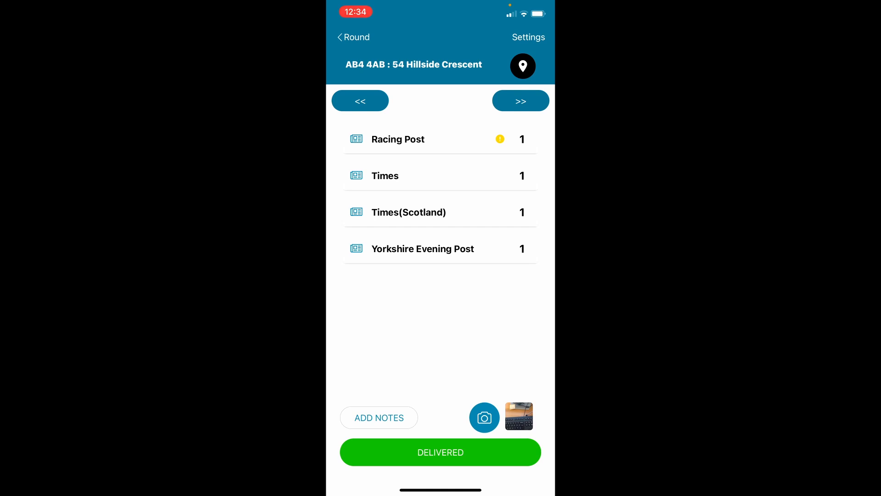
# - Mark the 13 Hillside and 14 Hillside drops delivered, completing the round with 0 of 9 remaining
pyautogui.click(519, 101)
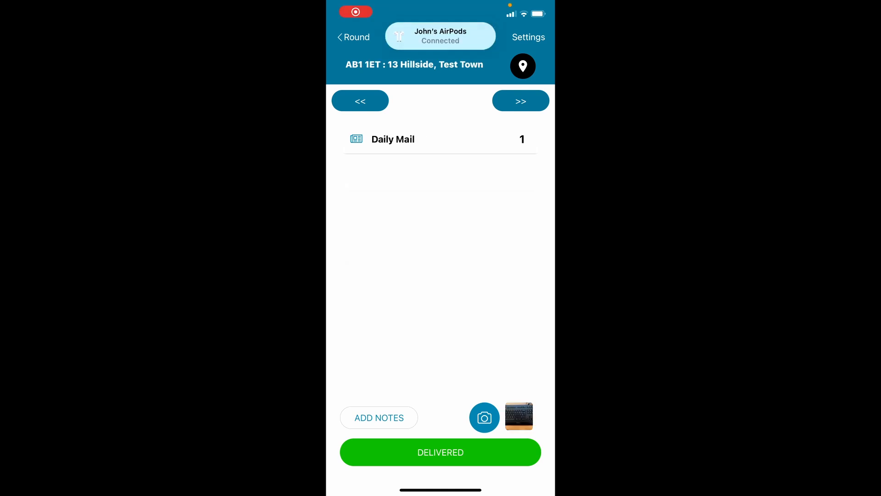
pyautogui.click(519, 100)
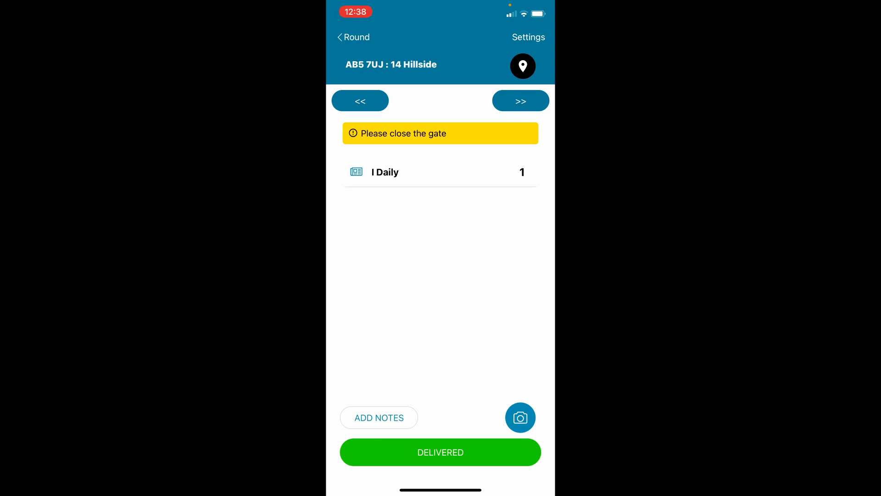
pyautogui.click(440, 451)
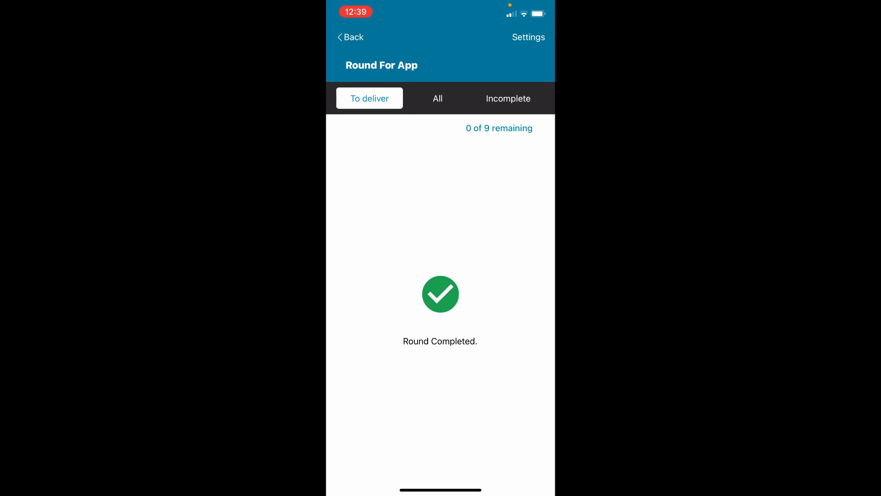
# - Log out of the account from Settings and confirm, returning to the login screen
pyautogui.click(528, 37)
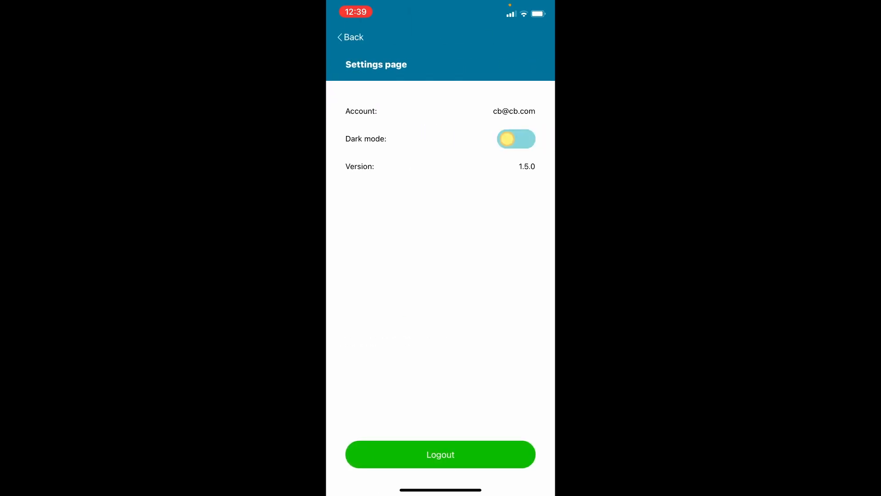
pyautogui.click(440, 454)
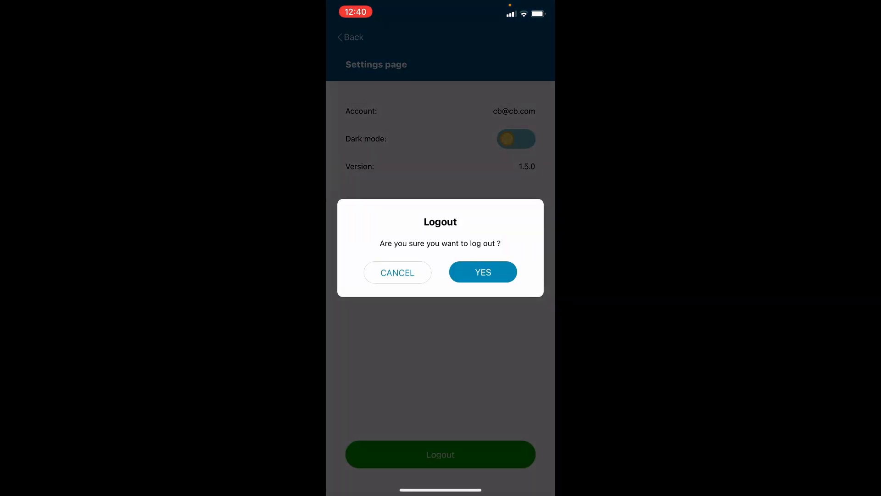
pyautogui.click(482, 272)
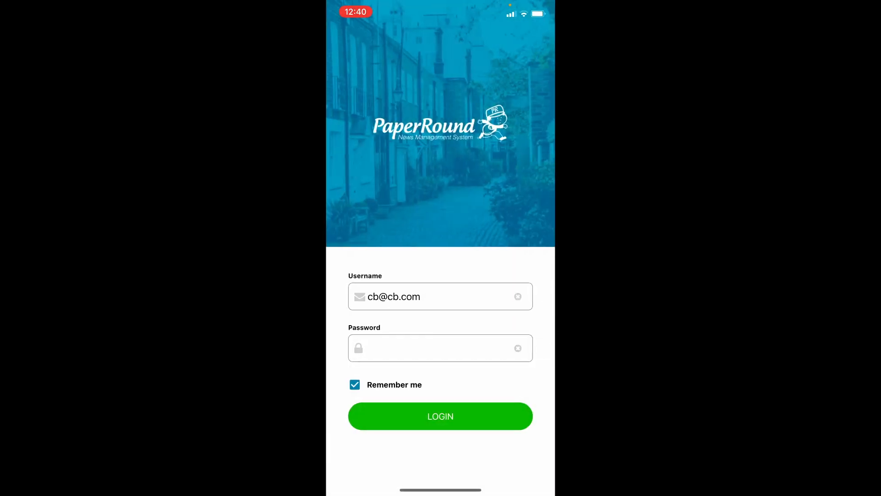